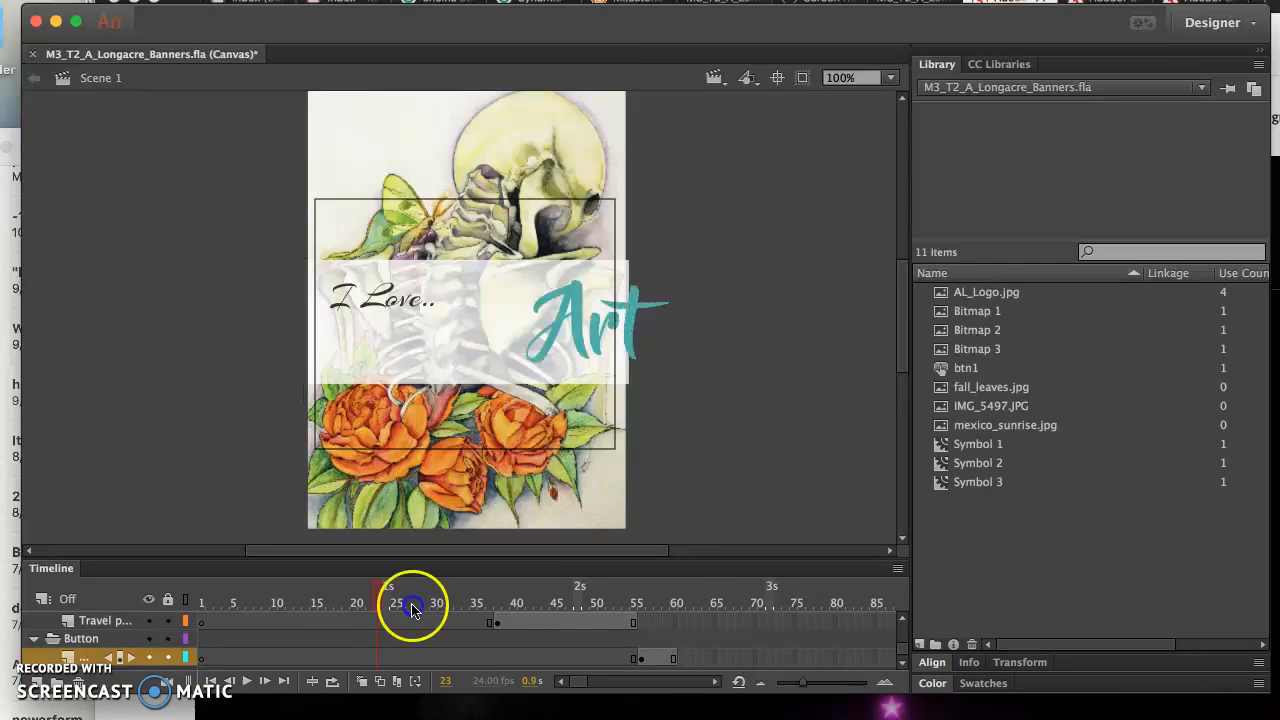
Scrub the banner timeline frame by frame and return to the I Love Art frames
left_click_drag(412, 600, 476, 600)
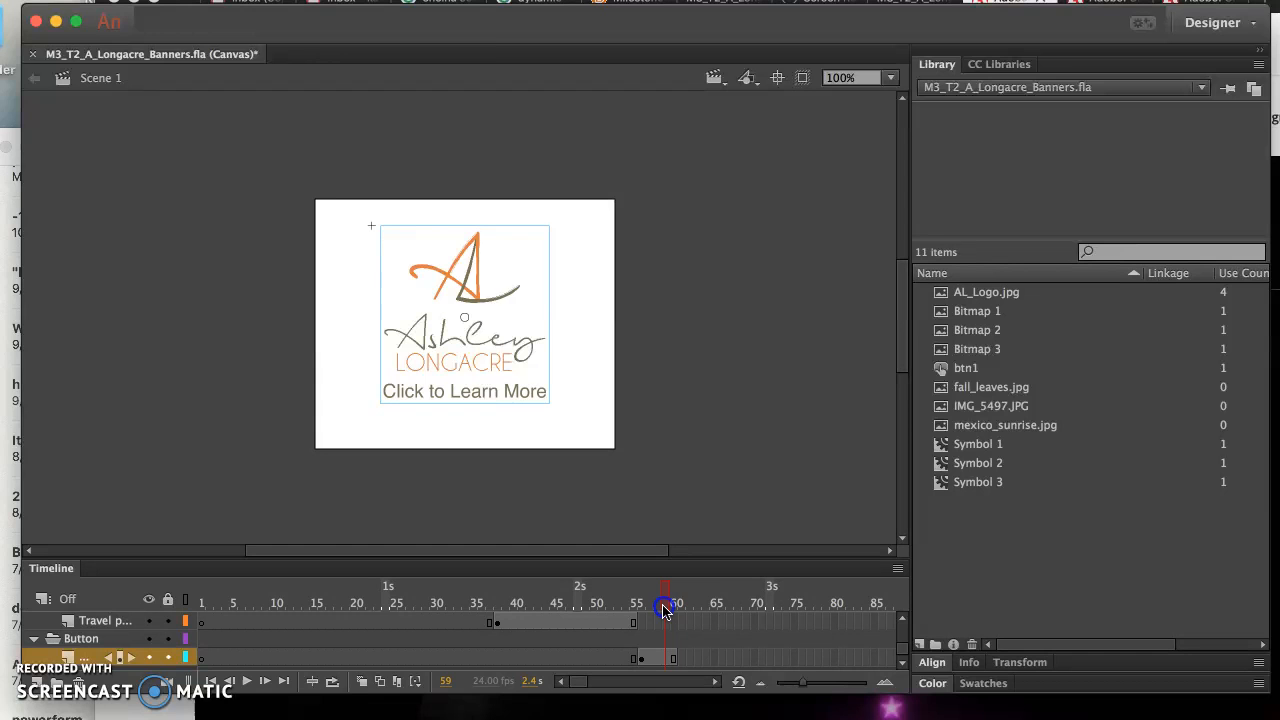
left_click_drag(664, 600, 476, 600)
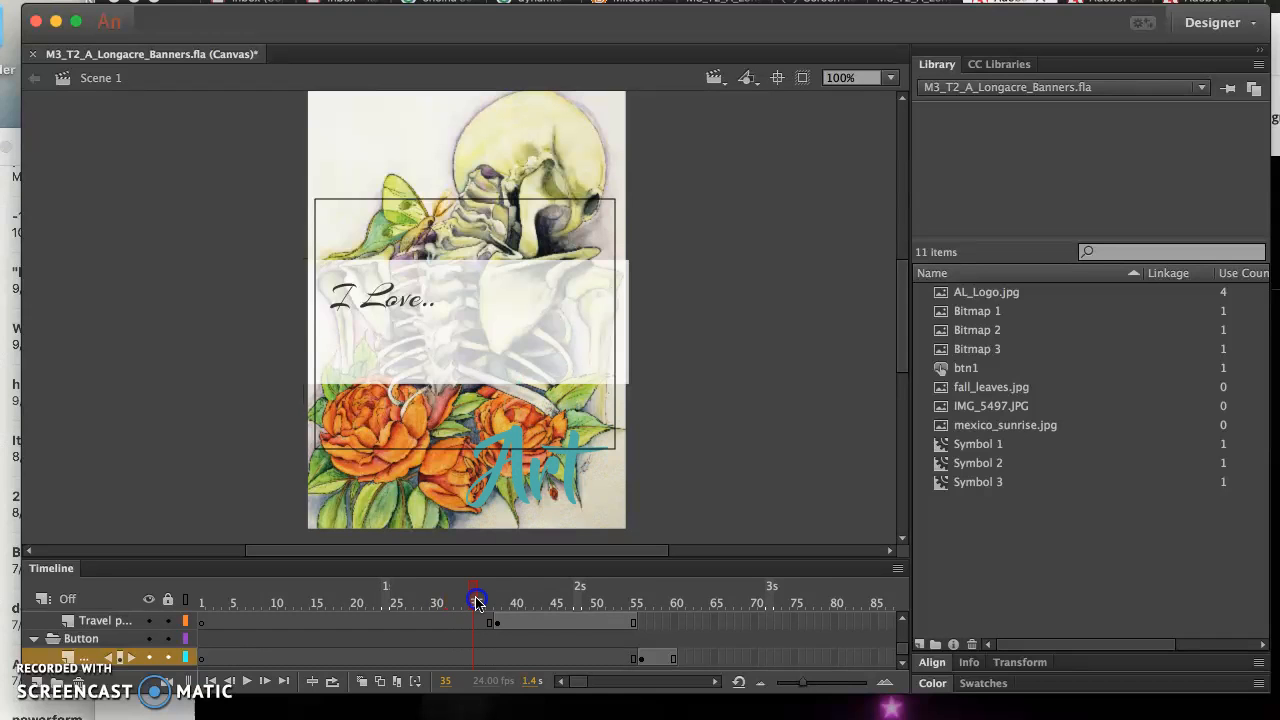
left_click(476, 600)
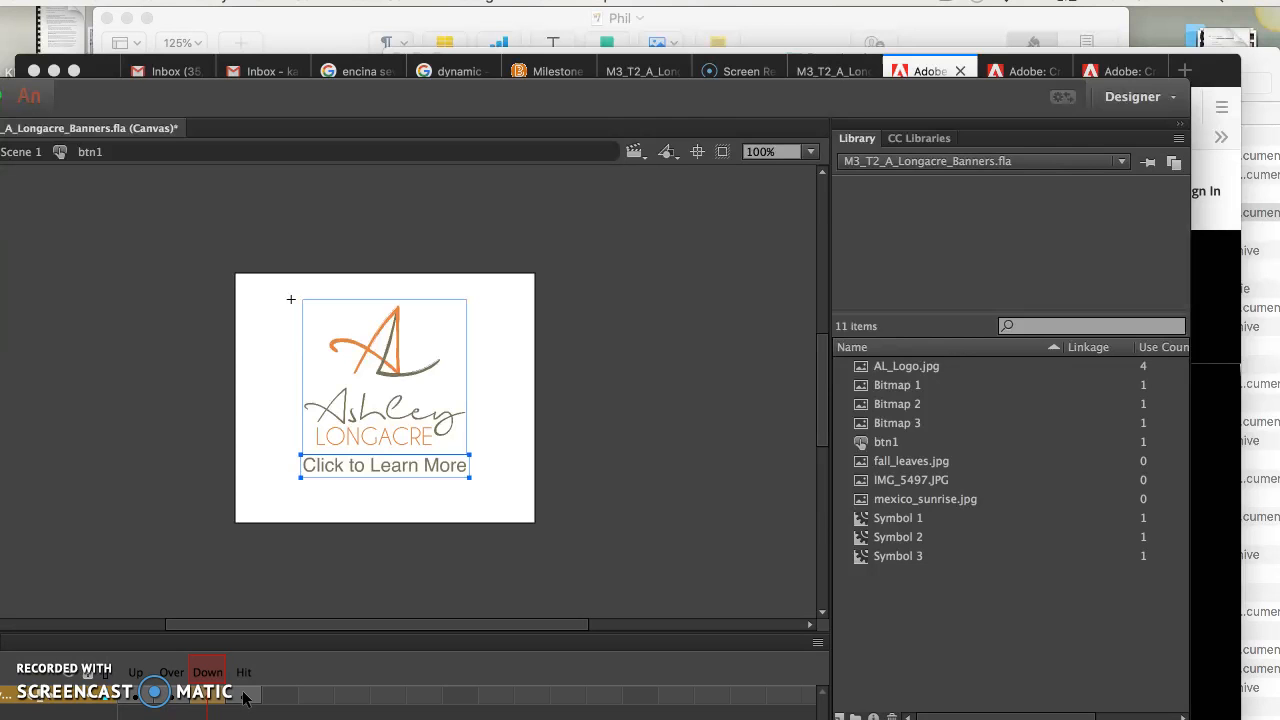
mouse_move(468, 312)
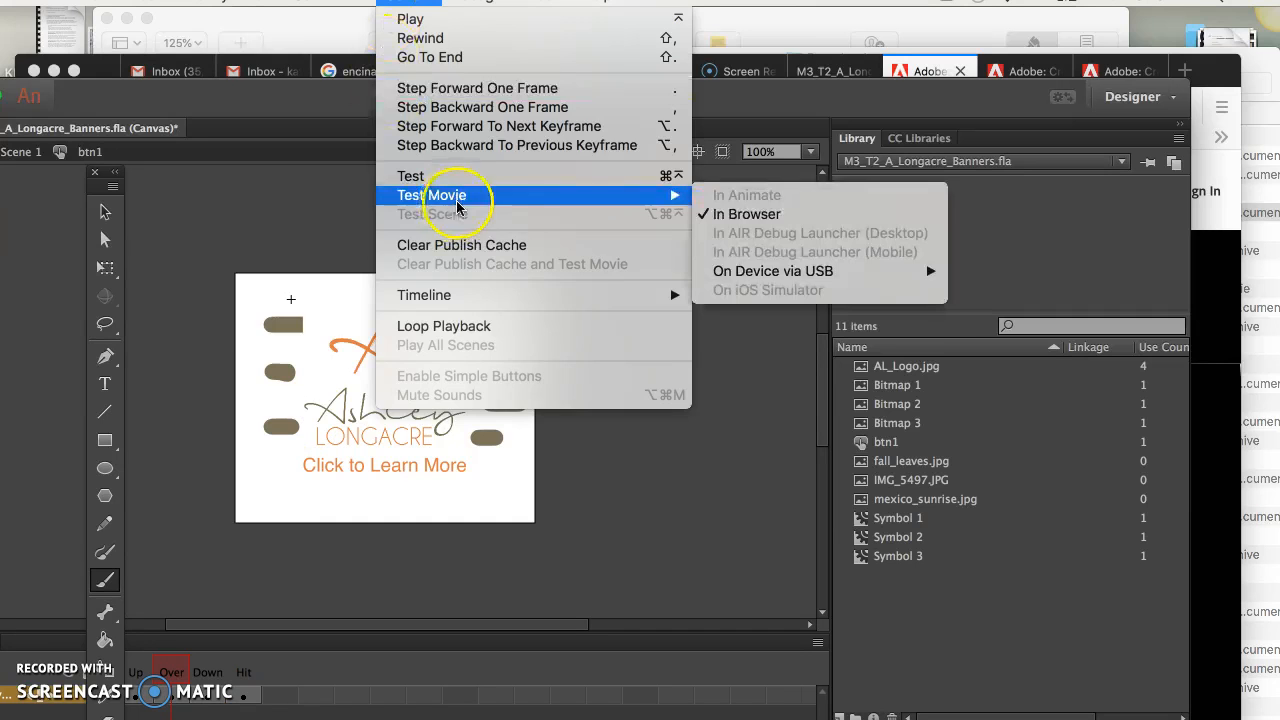
Run Control > Test Movie > In Browser to play the Longacre banner in the browser
left_click(744, 214)
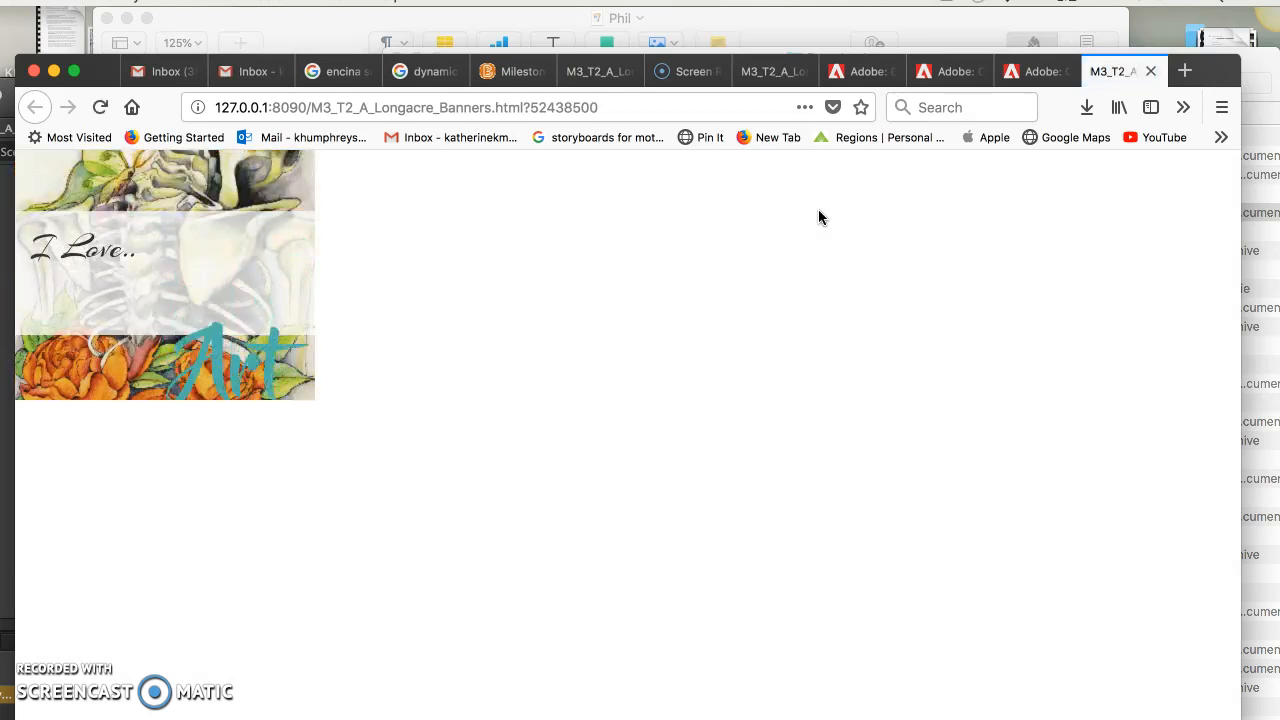